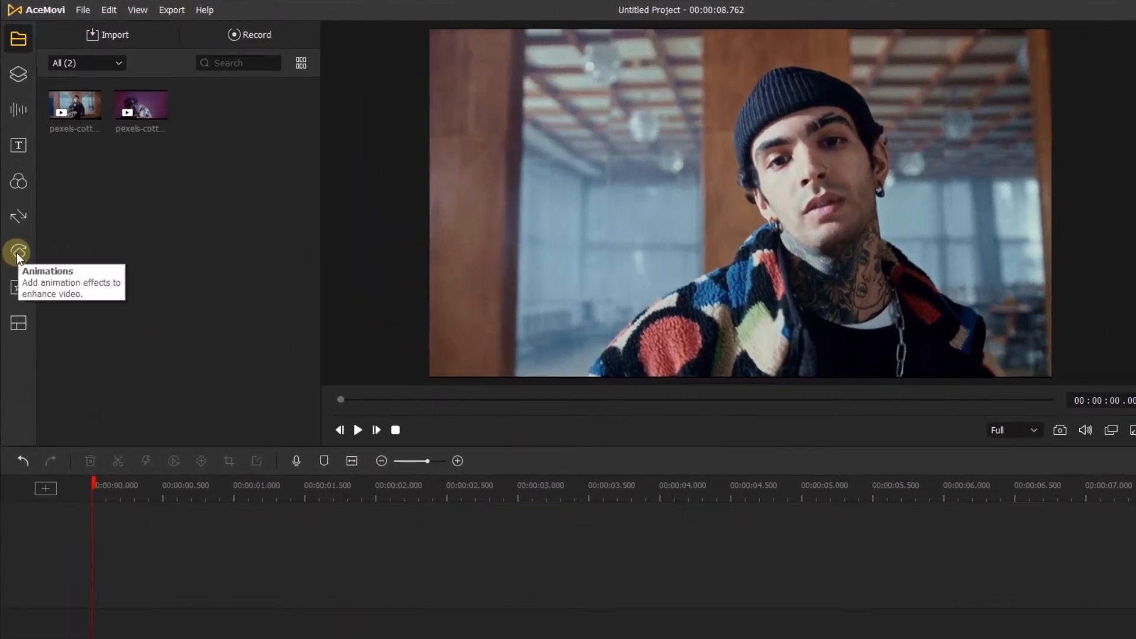
Apply the Drop Bounce animation to the first clip and play it in the preview
click(18, 252)
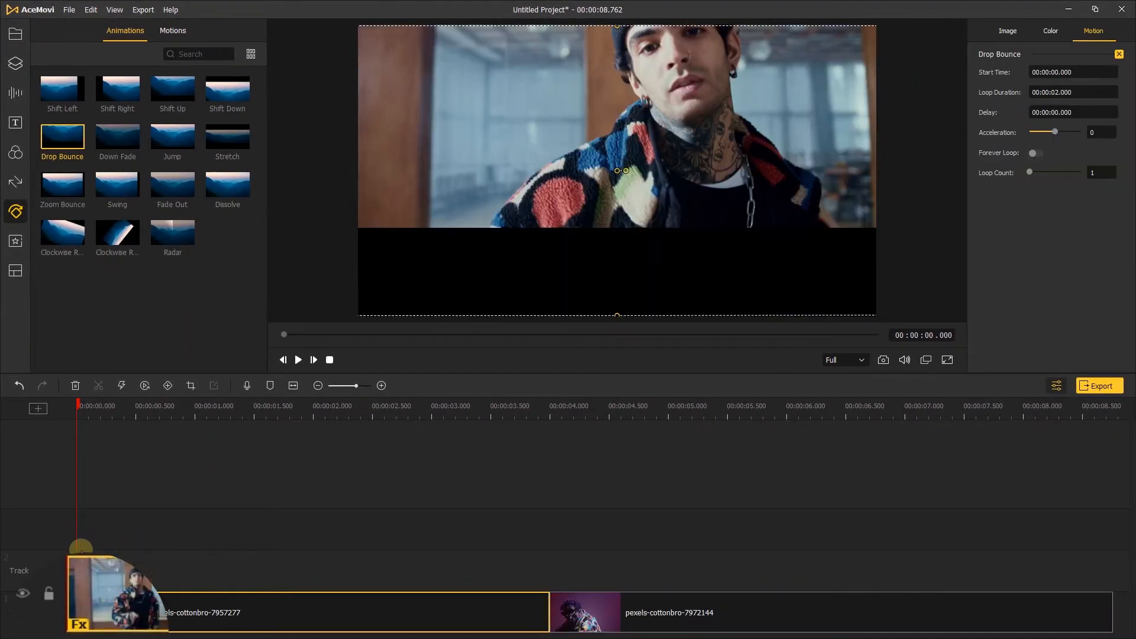
mouse_move(98, 625)
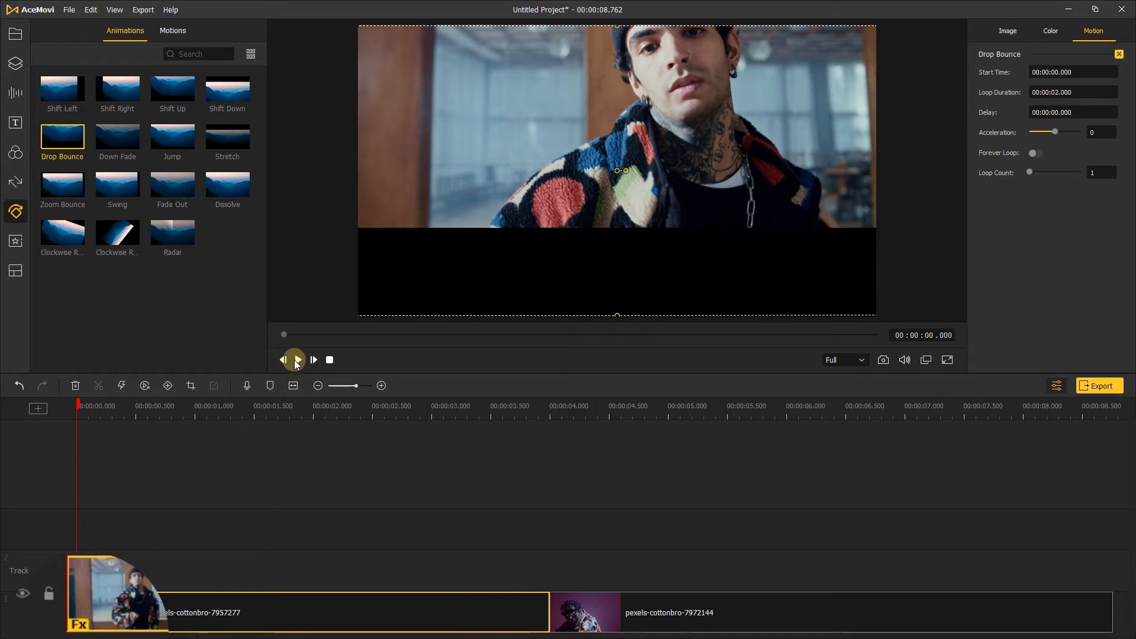
mouse_move(297, 359)
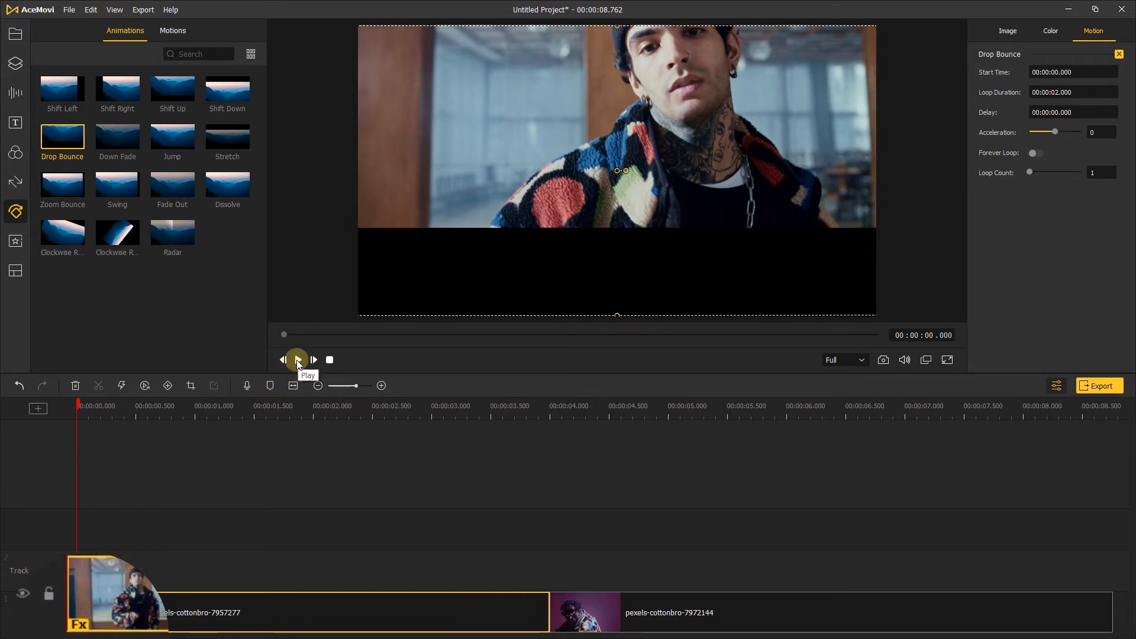
click(296, 360)
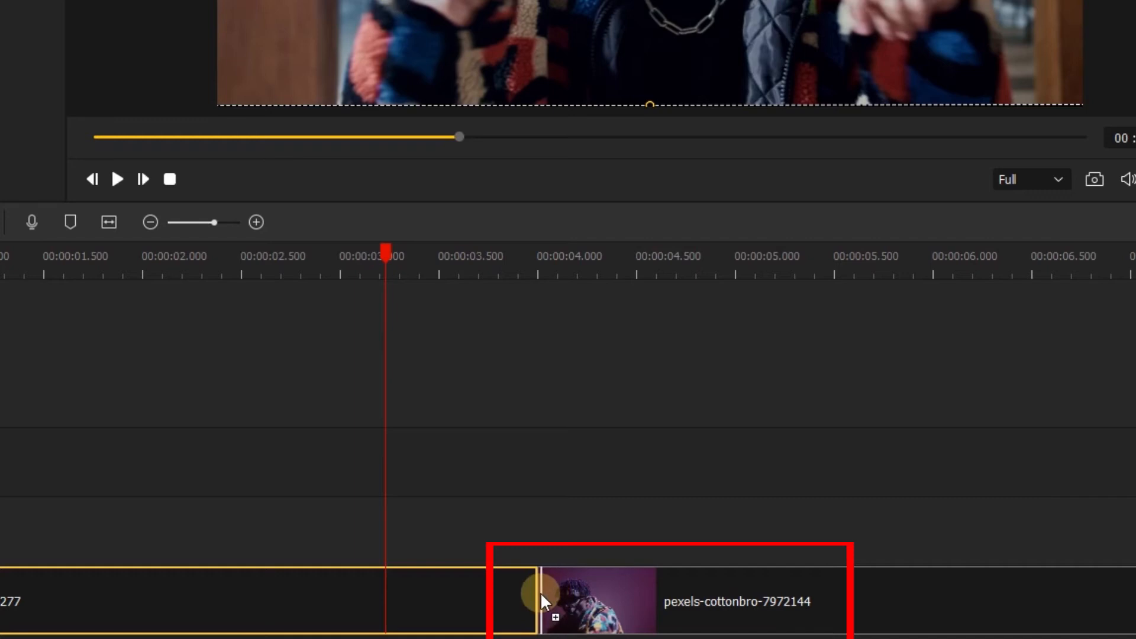
mouse_move(586, 631)
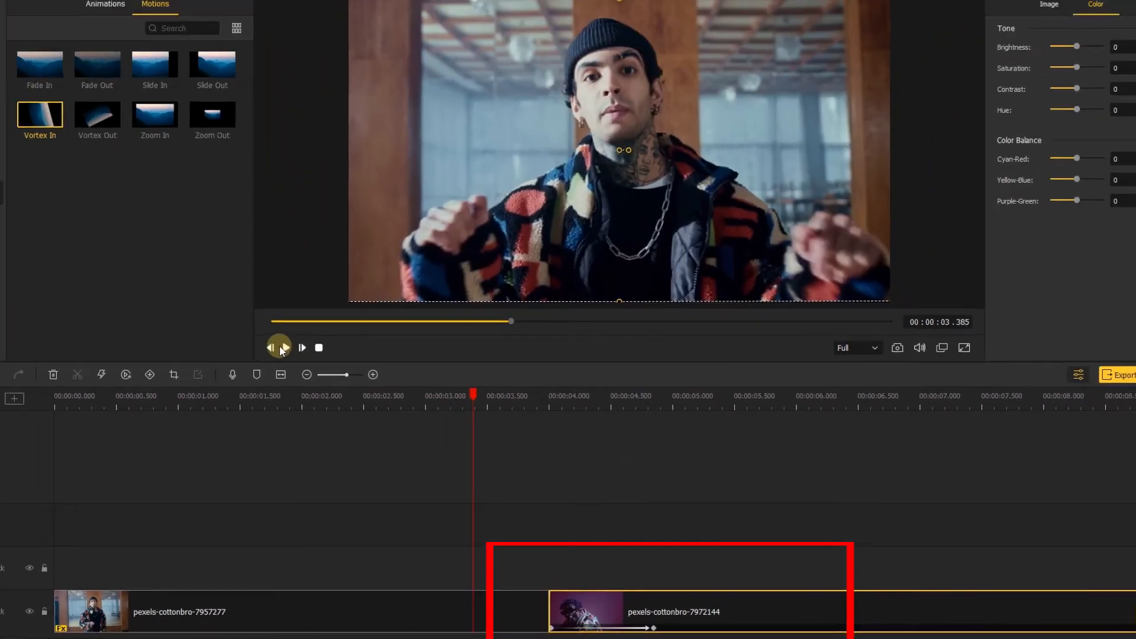
Play back the second clip's Vortex In motion in the preview, then pause
click(300, 347)
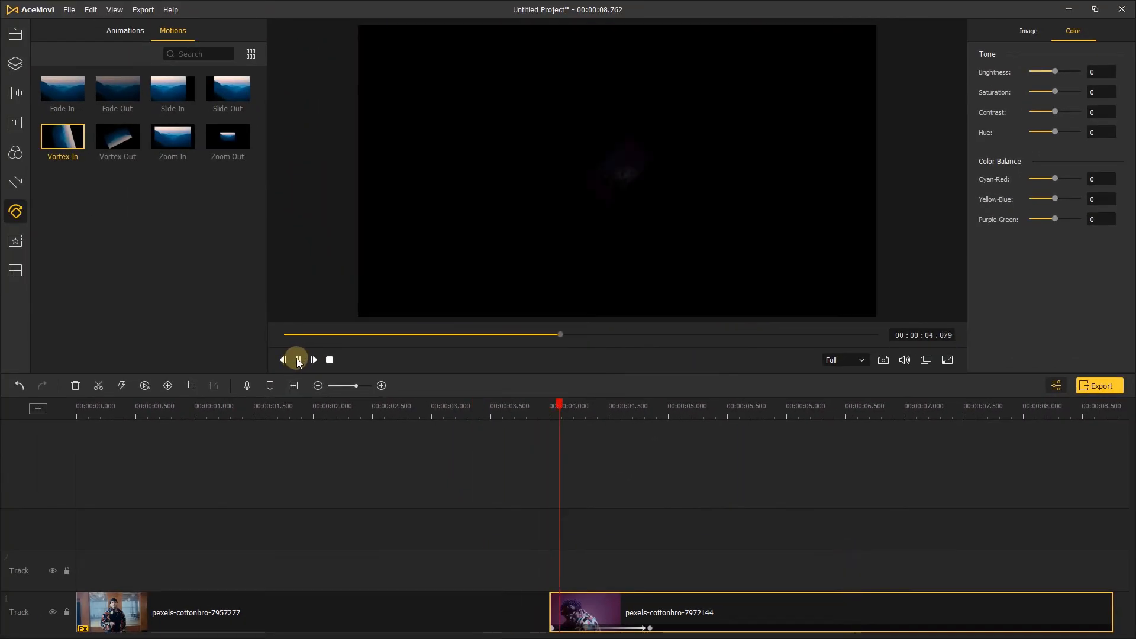
click(297, 360)
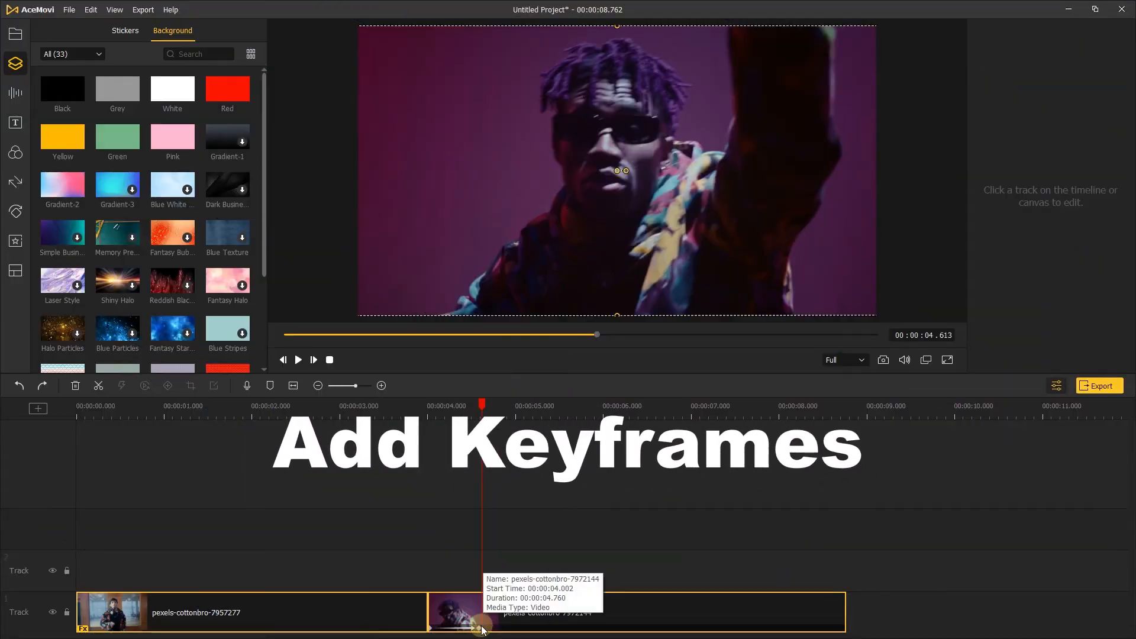
Keyframe the first clip near the 3-second mark and play the keyframed section
click(464, 612)
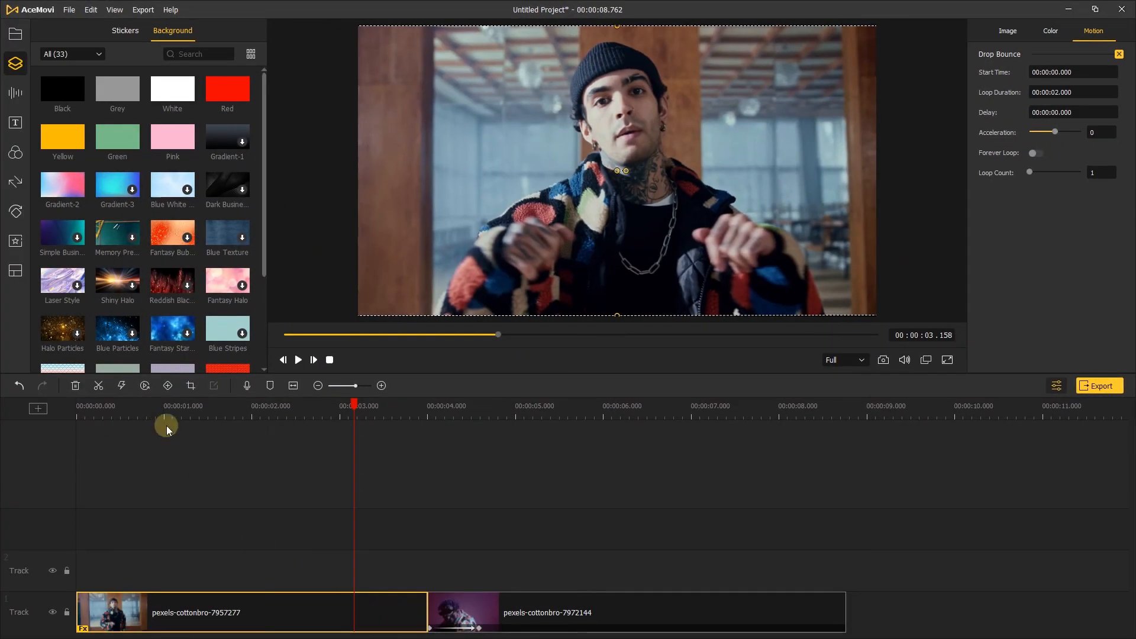
click(1108, 30)
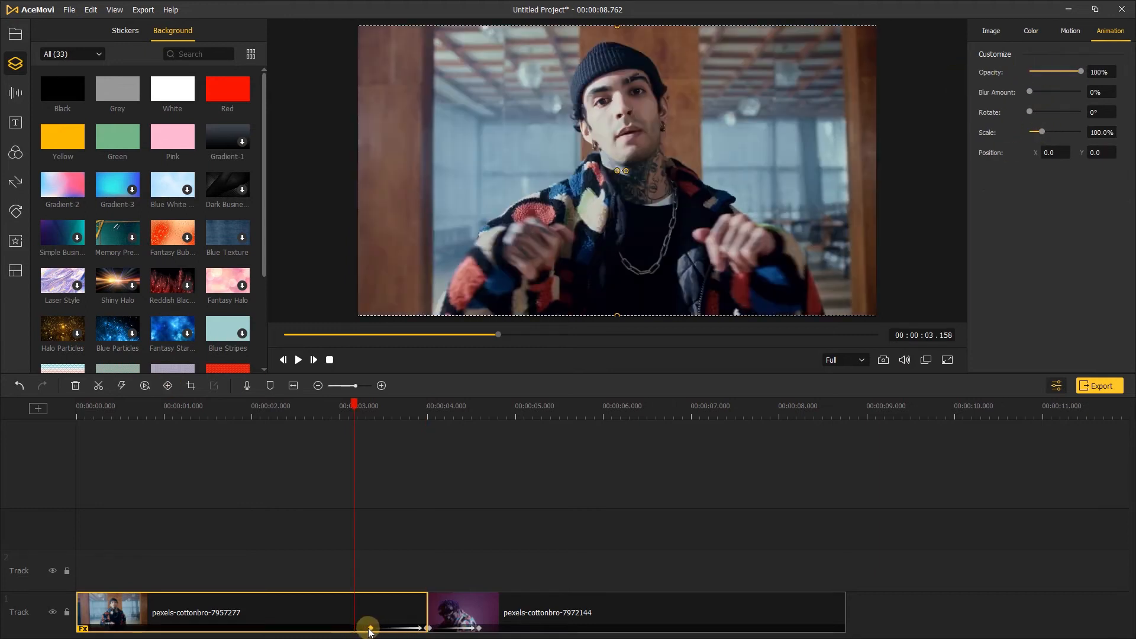
click(1051, 31)
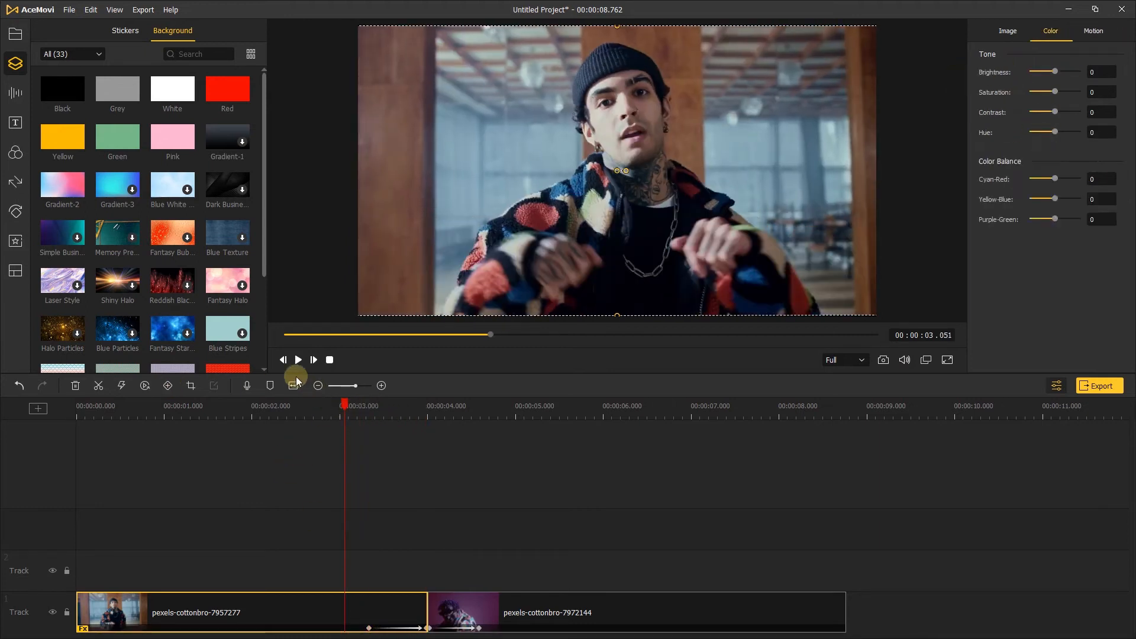
click(297, 359)
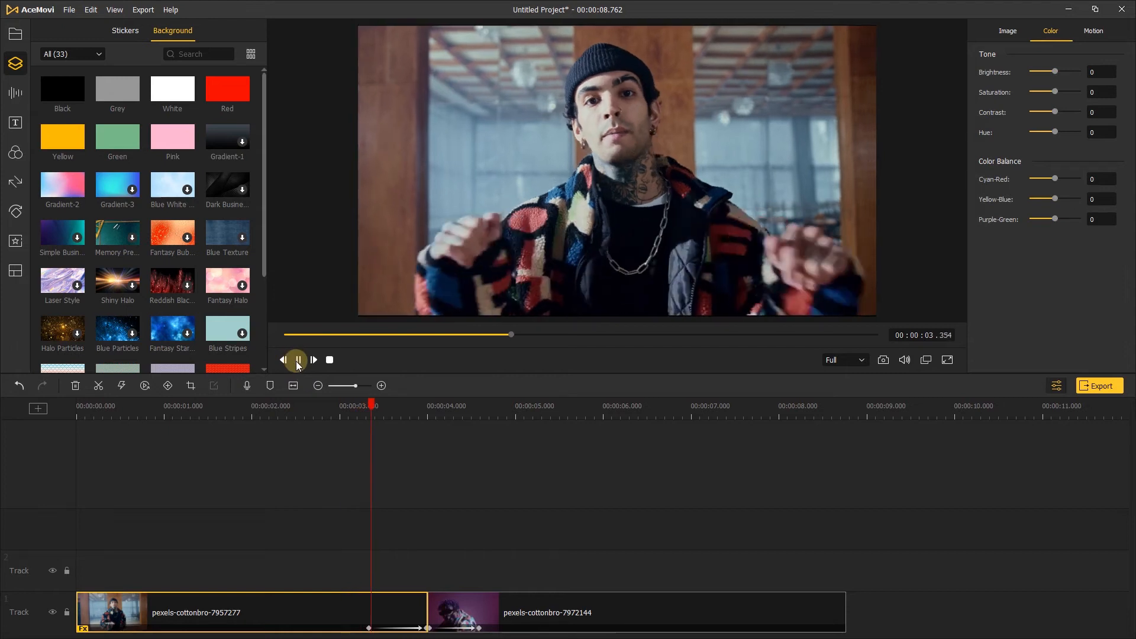
click(297, 360)
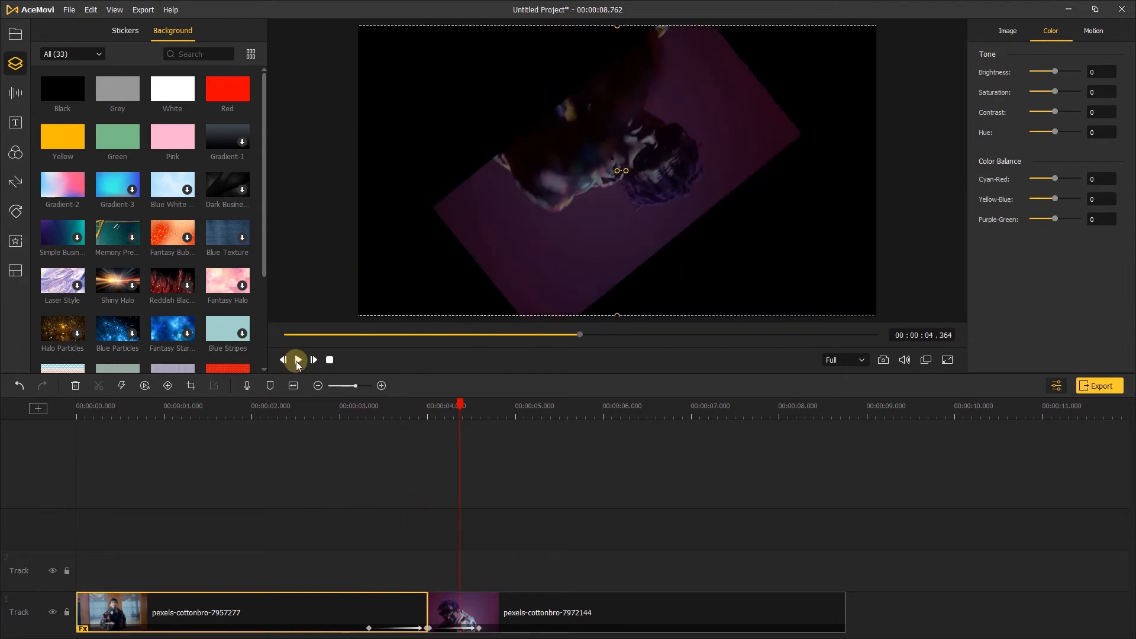
Add a Yellow background clip, scale it to 21.7% and set Position X to -514.7
click(14, 33)
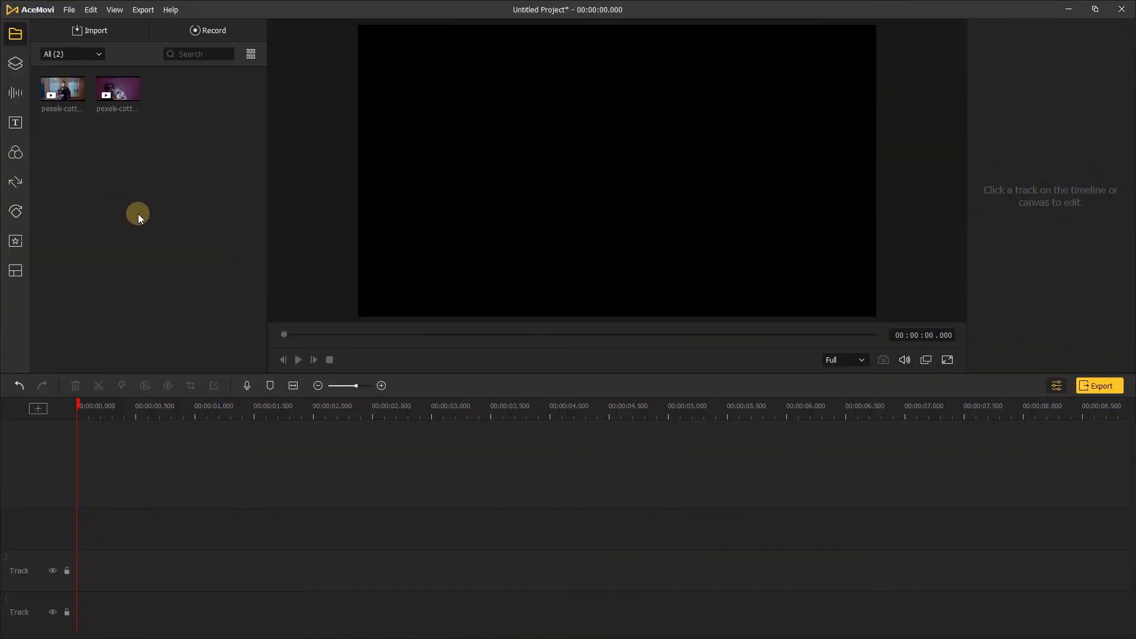
mouse_move(545, 364)
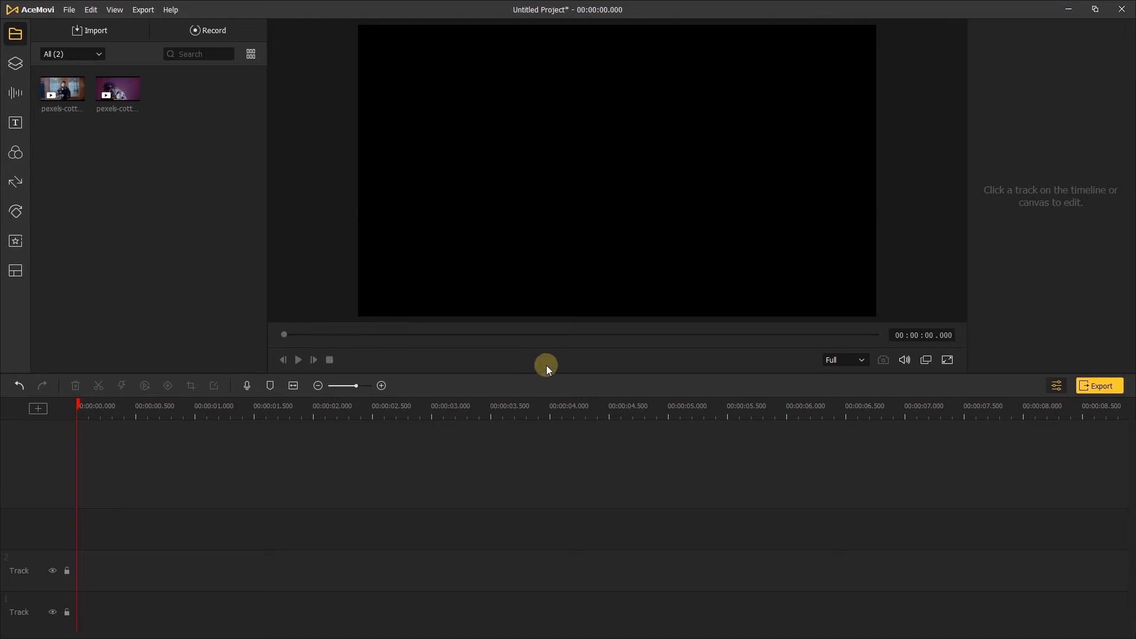
mouse_move(85, 117)
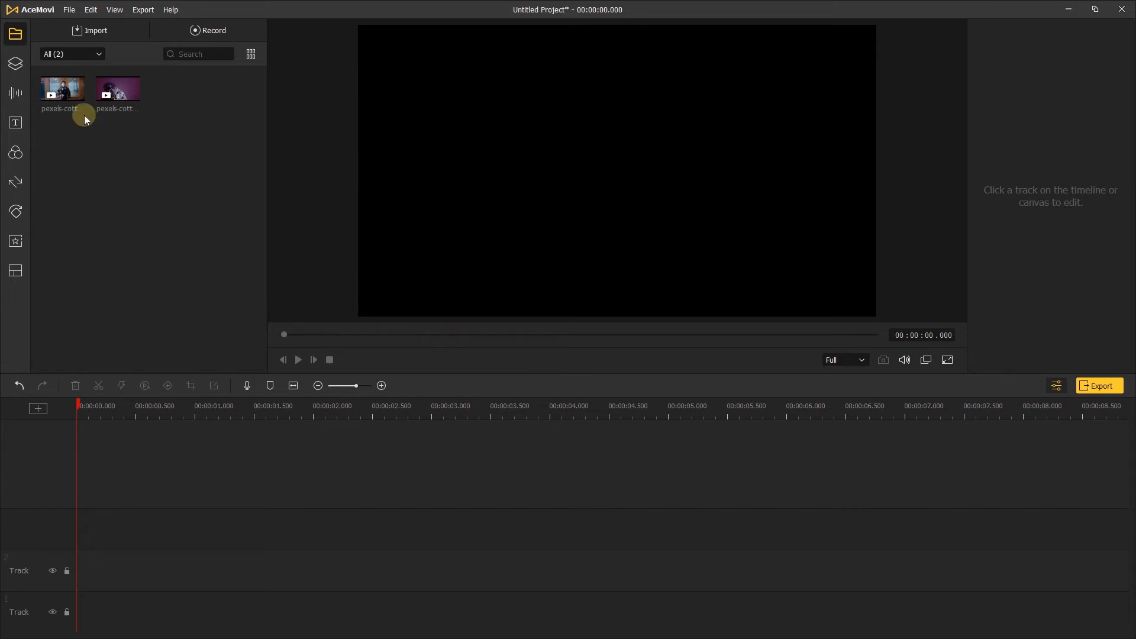
click(15, 64)
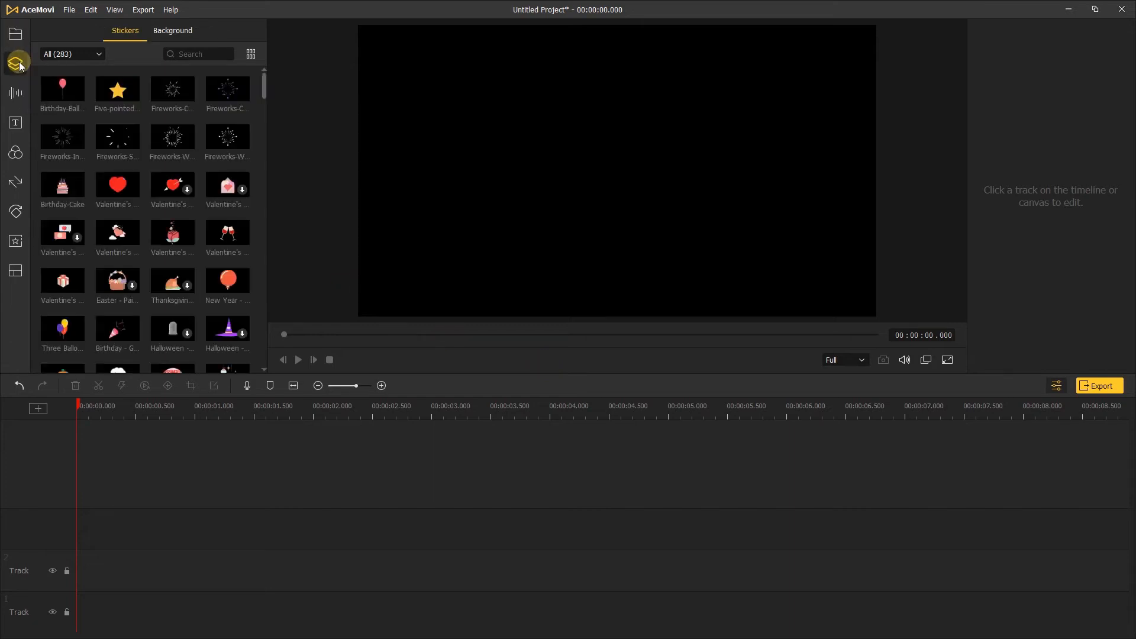
click(173, 30)
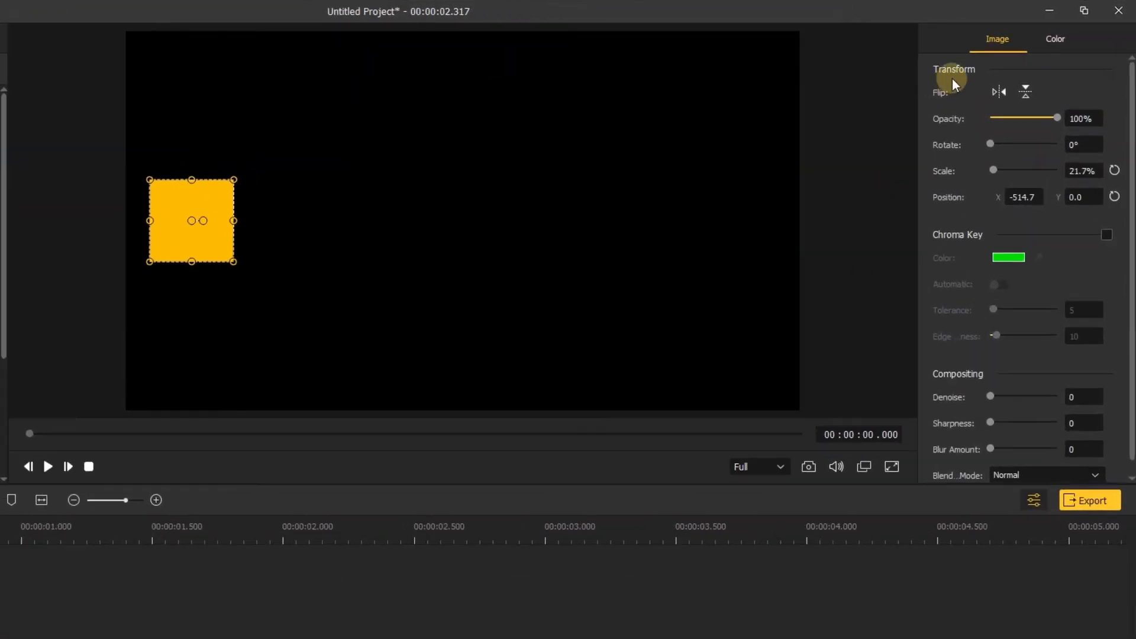
mouse_move(965, 157)
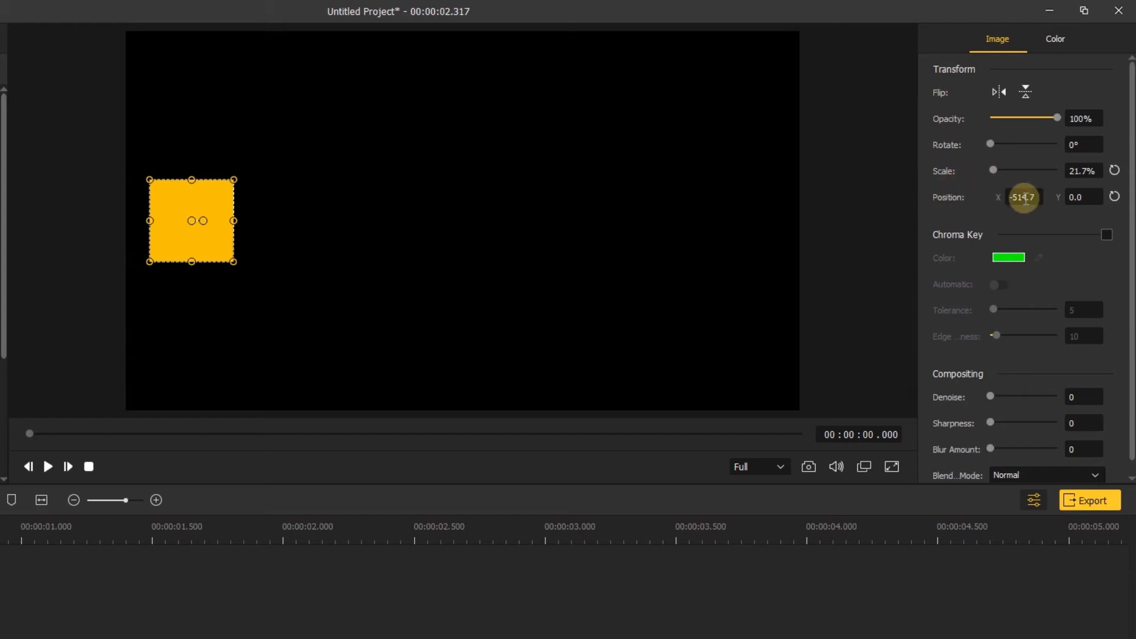
mouse_move(1011, 250)
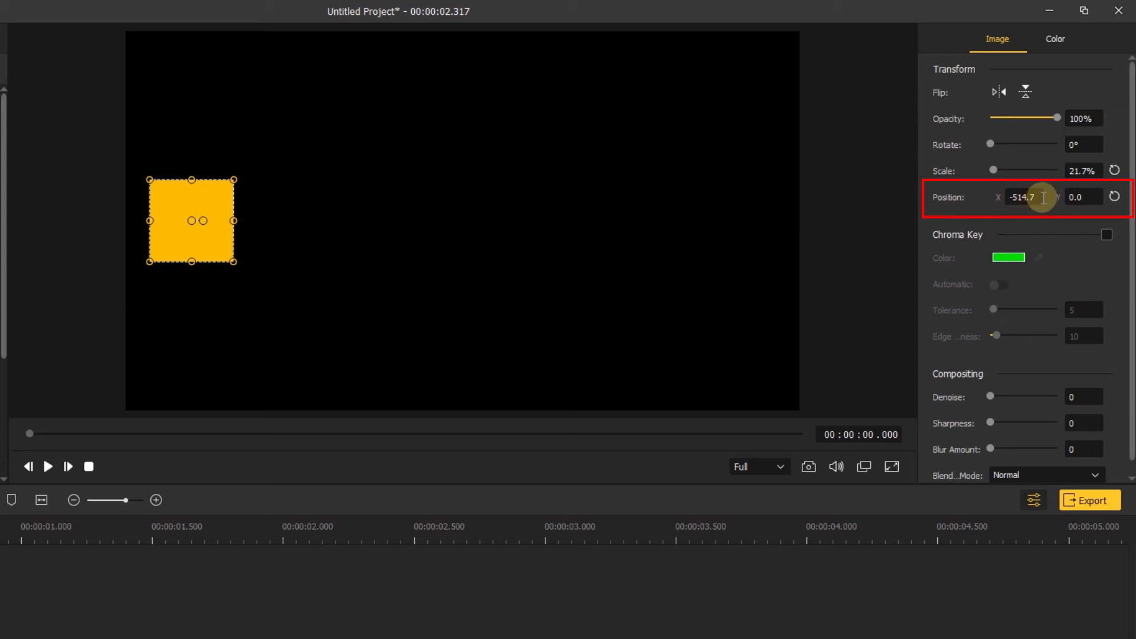
triple_click(1023, 197)
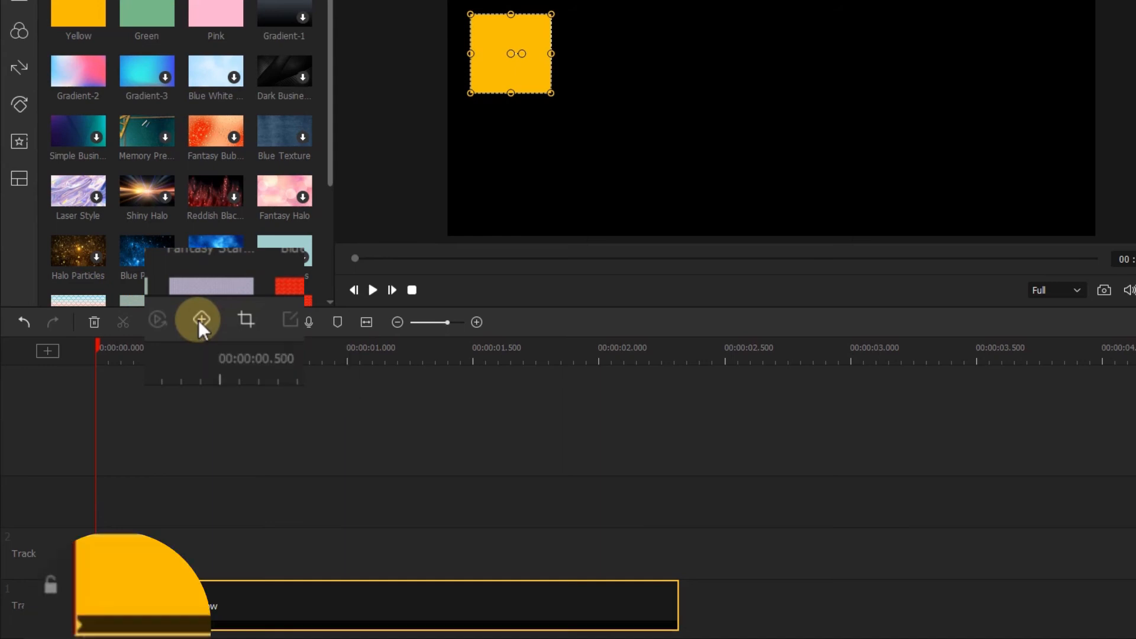
mouse_move(95, 623)
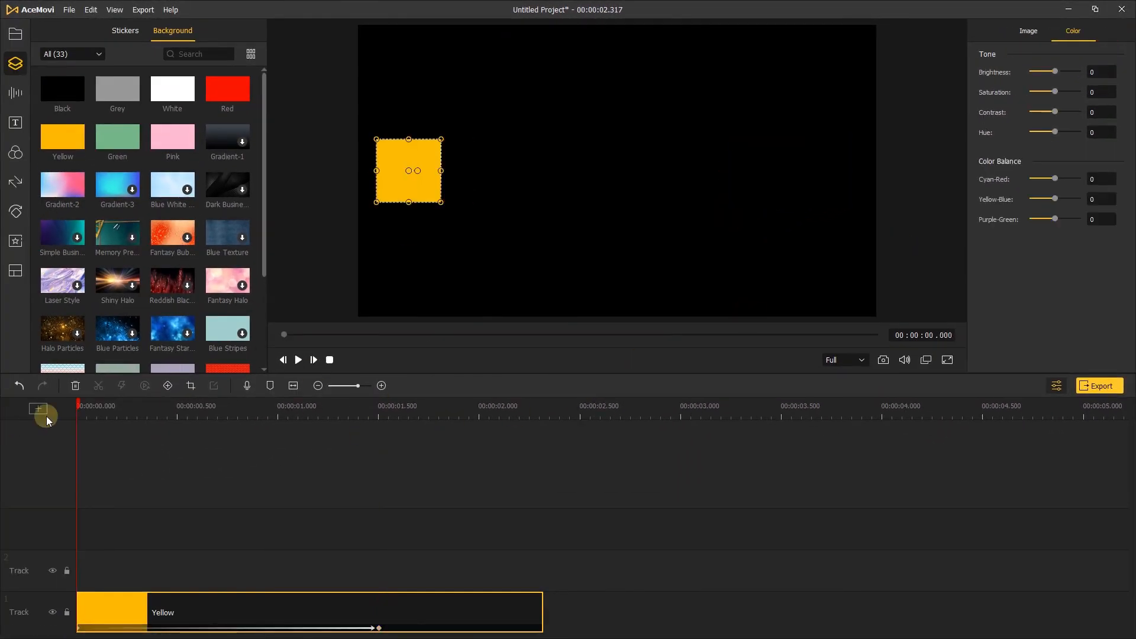
Preview the square sliding from the left, pause midway and add a middle-position keyframe
click(297, 360)
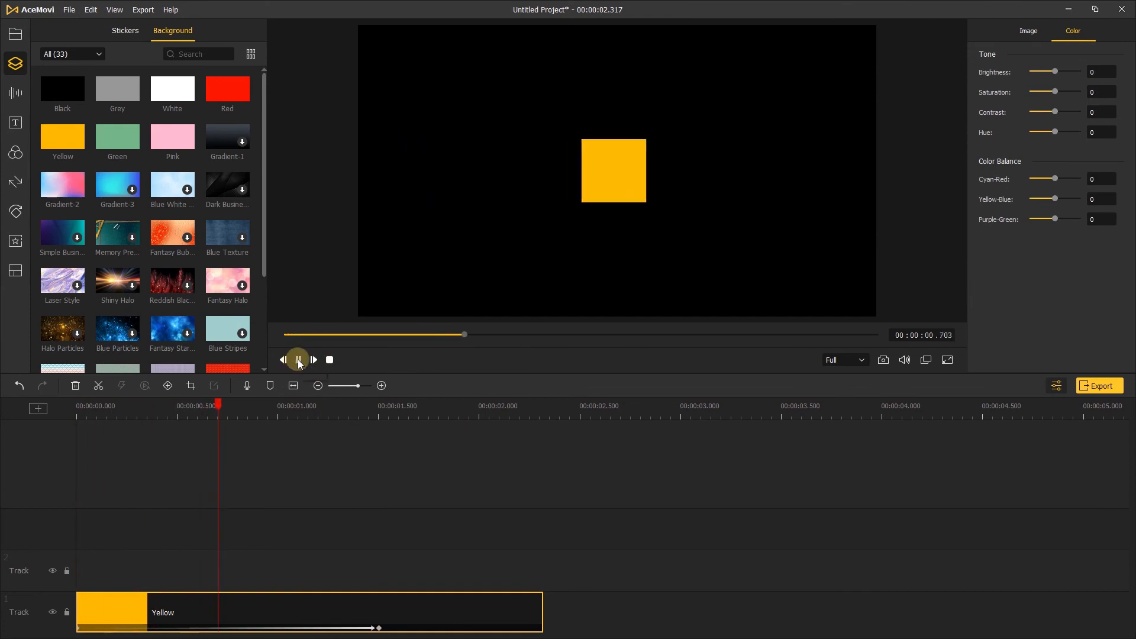
click(296, 360)
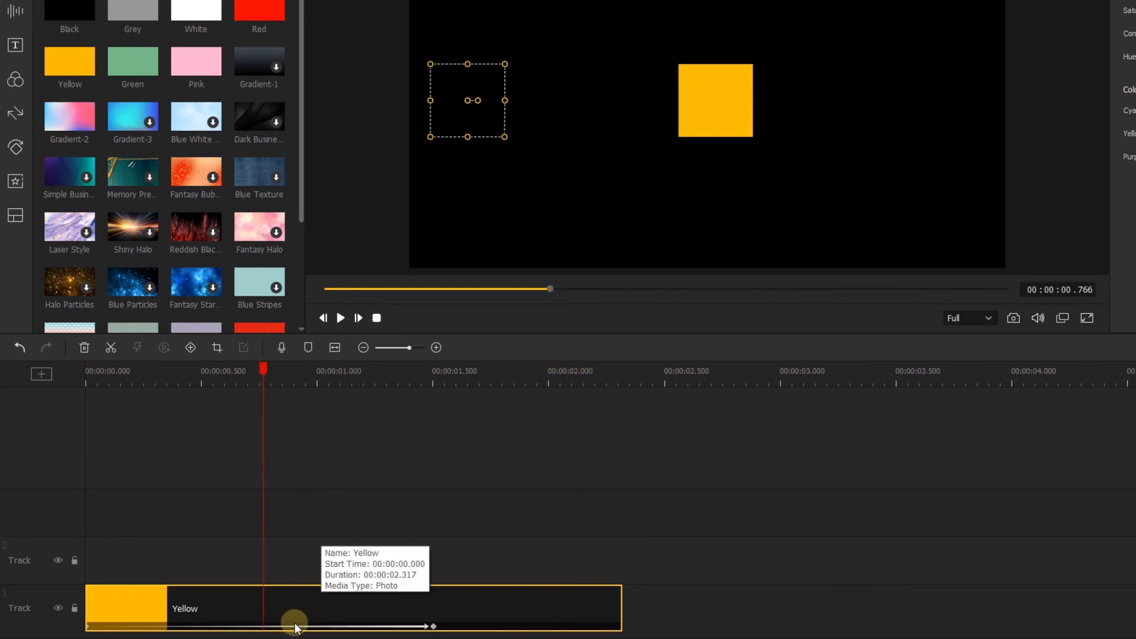
click(190, 348)
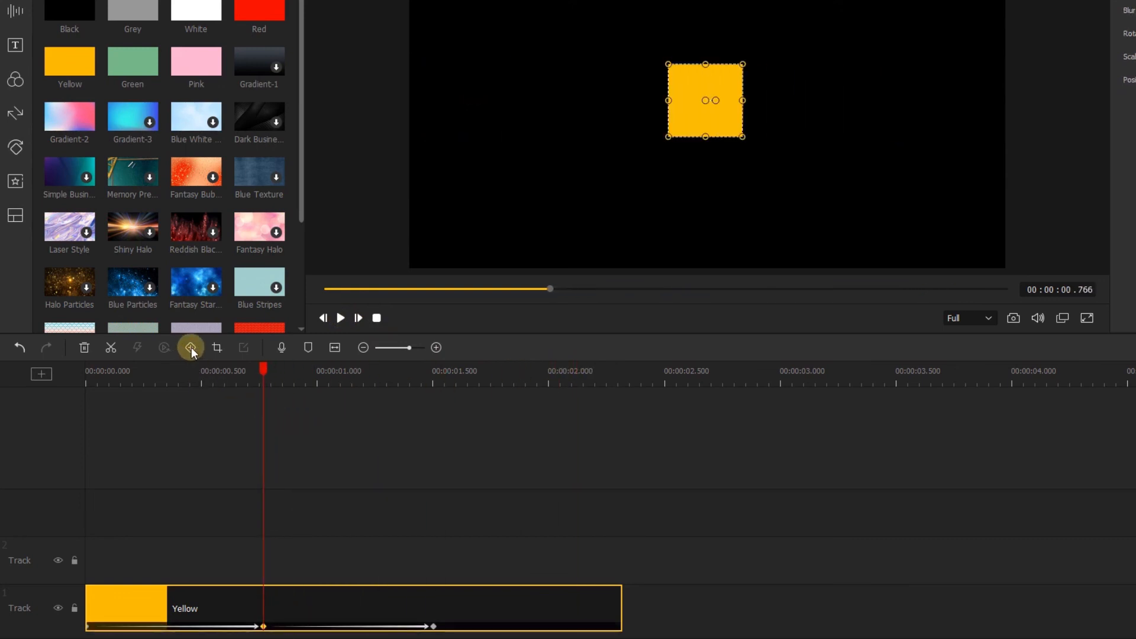